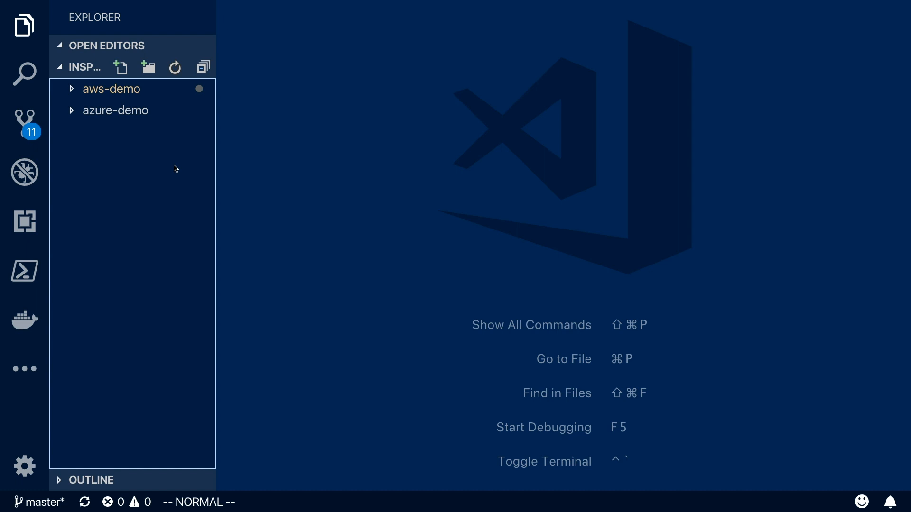
pyautogui.moveTo(166, 161)
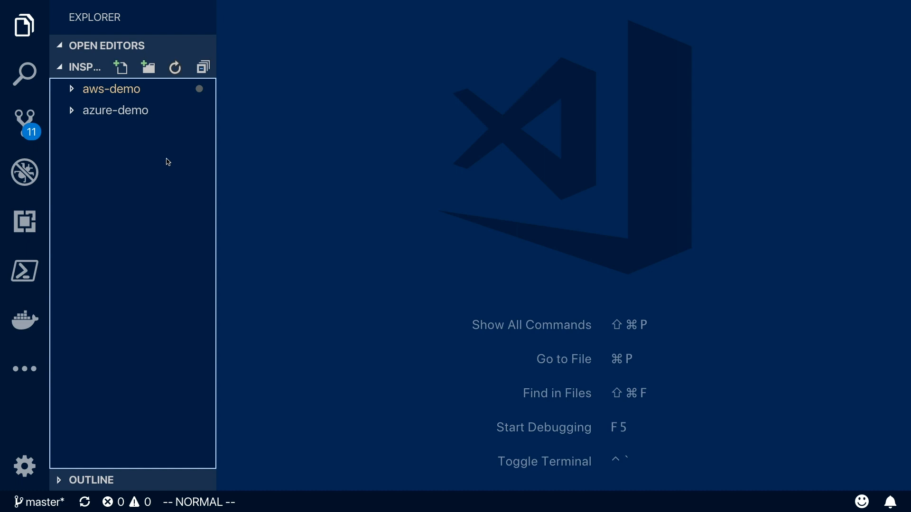
# - Expand the aws-demo profile and open s3.rb to view the public and private bucket controls
pyautogui.click(111, 89)
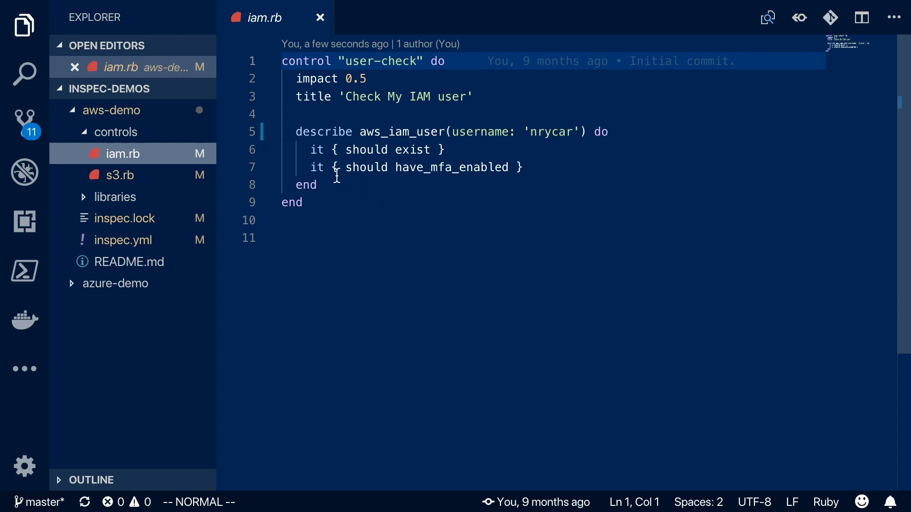
pyautogui.moveTo(376, 130)
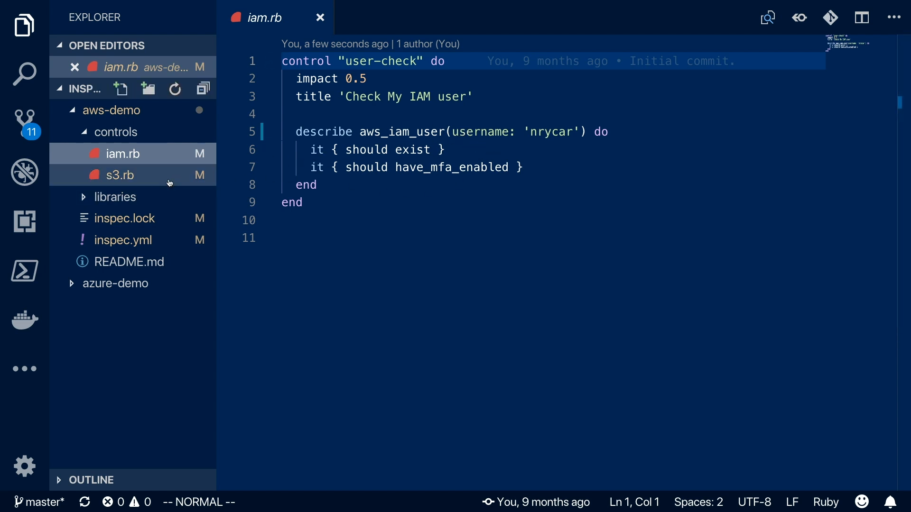
pyautogui.click(118, 175)
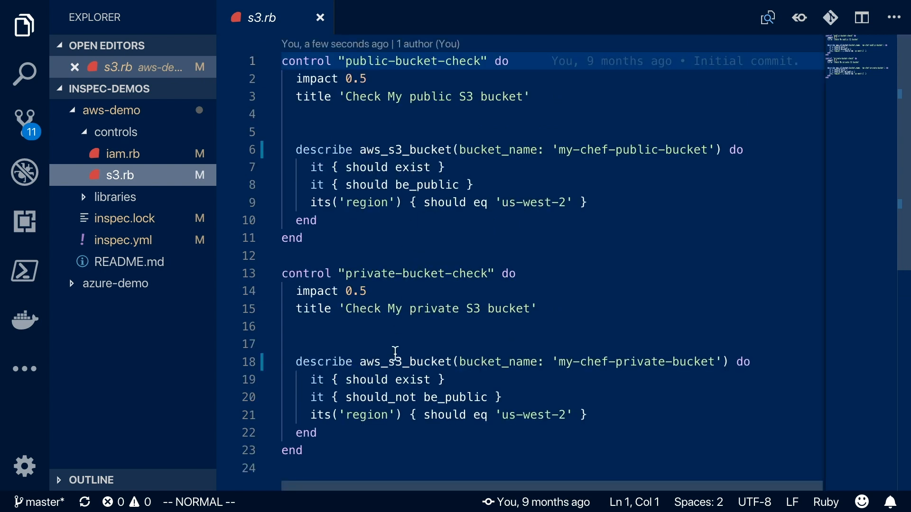
pyautogui.moveTo(517, 169)
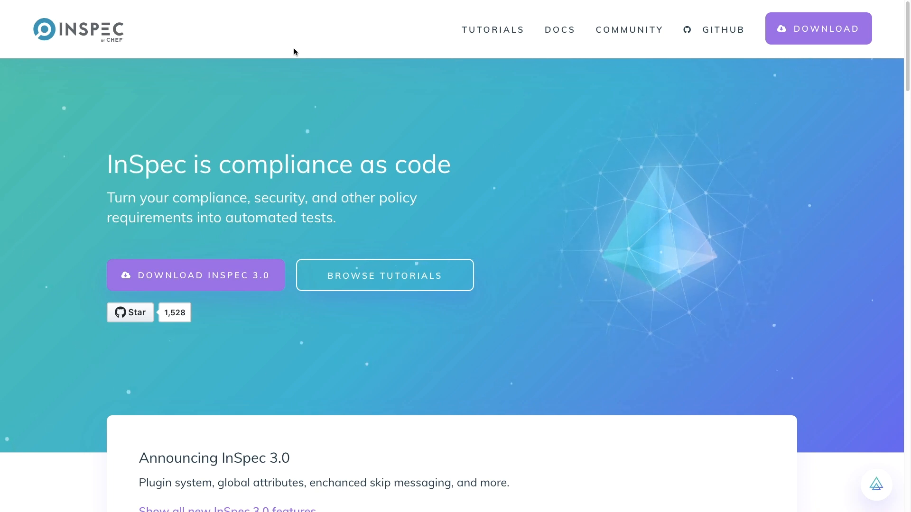
# - Open the 'InSpec for the cloud' docs and scroll to the AWS credentials section
pyautogui.click(558, 30)
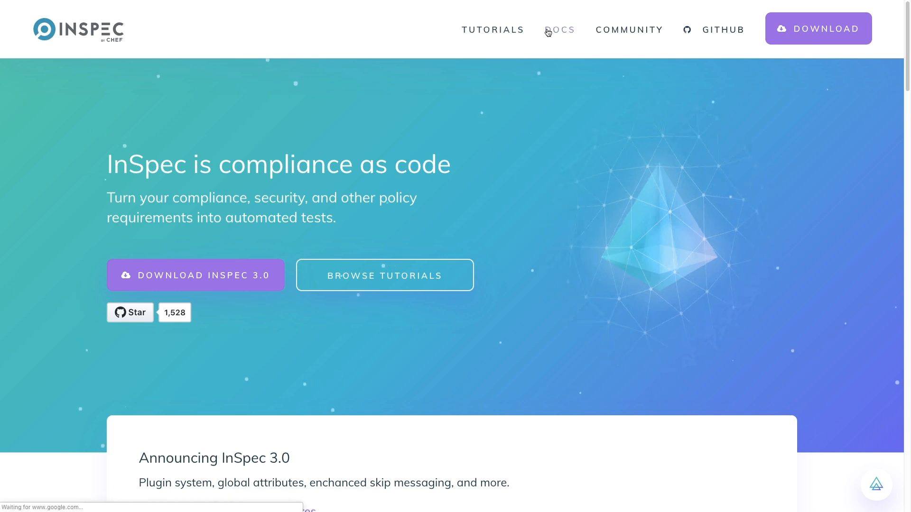
pyautogui.click(560, 30)
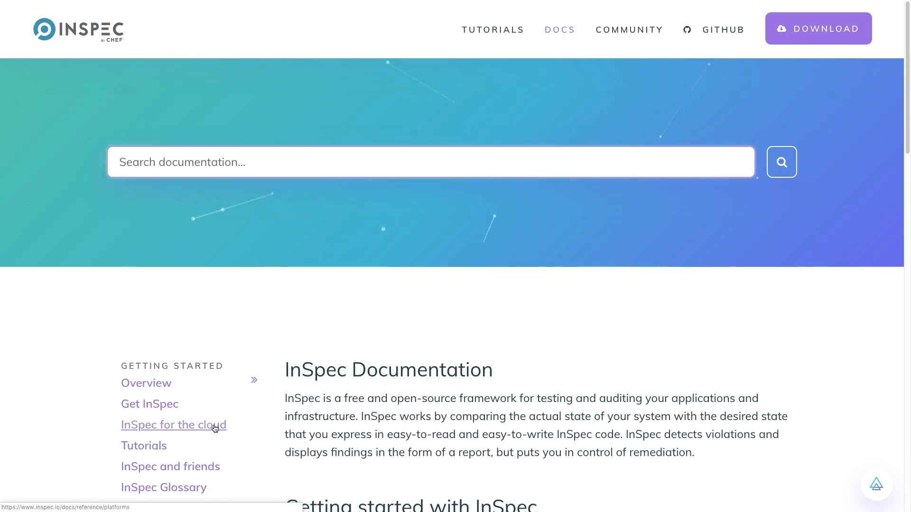
pyautogui.click(173, 424)
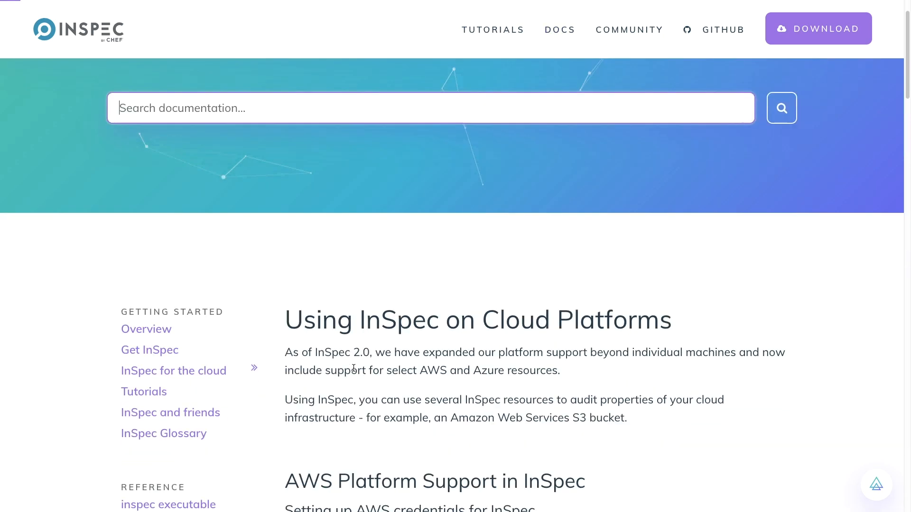
pyautogui.scroll(-3)
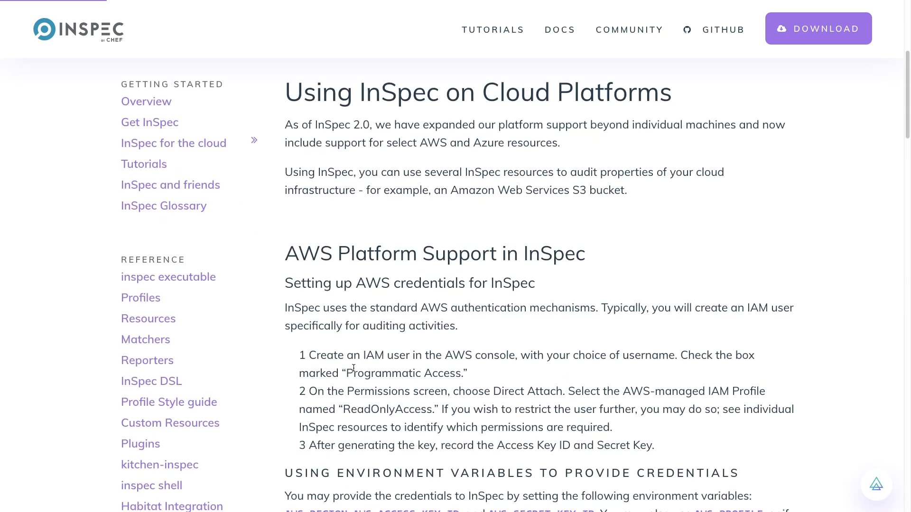
pyautogui.scroll(-3)
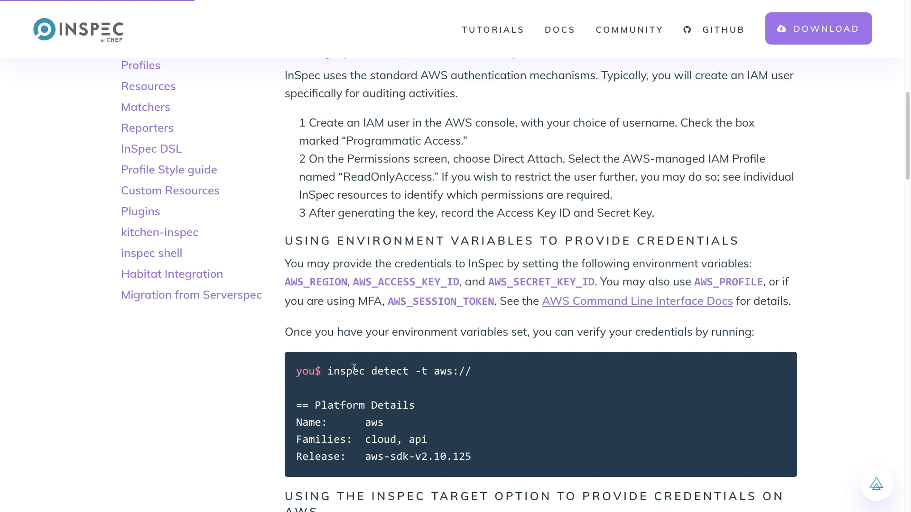
pyautogui.scroll(-3)
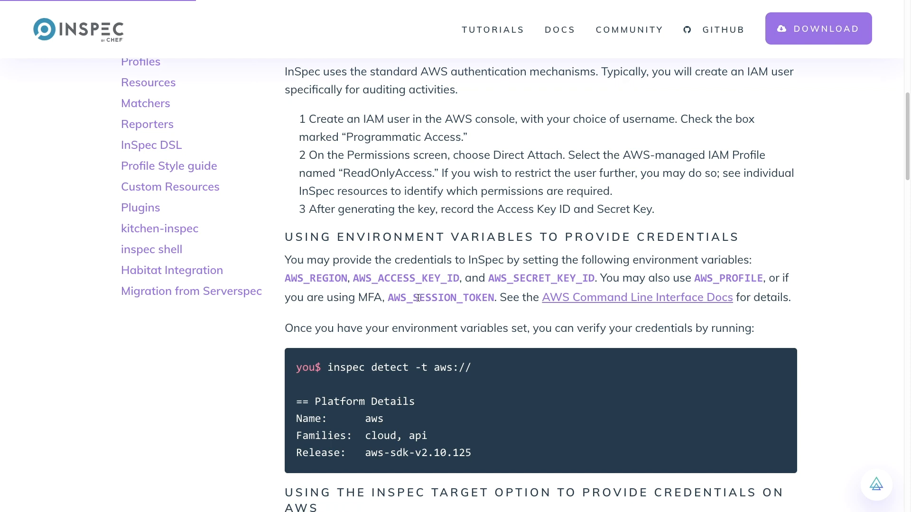
pyautogui.scroll(-3)
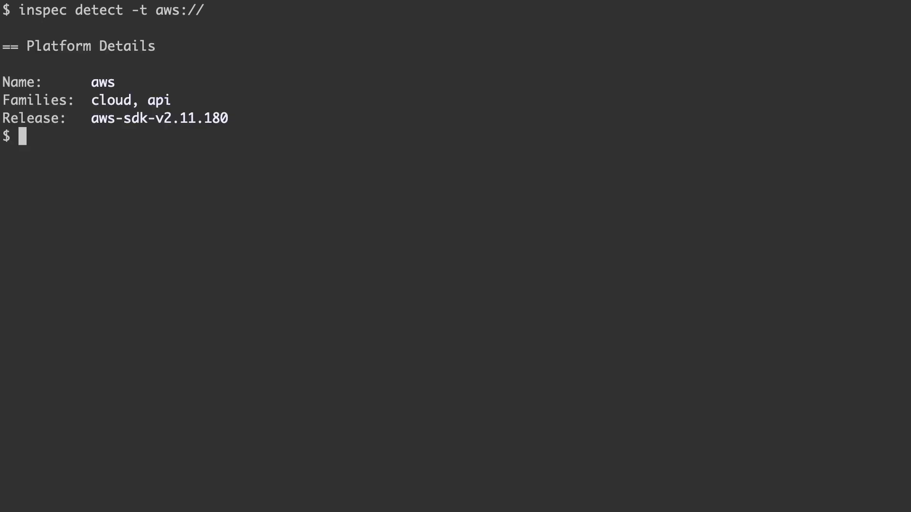
# - Run 'inspec exec aws-demo/ -t aws://' to scan AWS with the aws-demo profile
pyautogui.write('inspec exec aws-demo/ -t aws://')
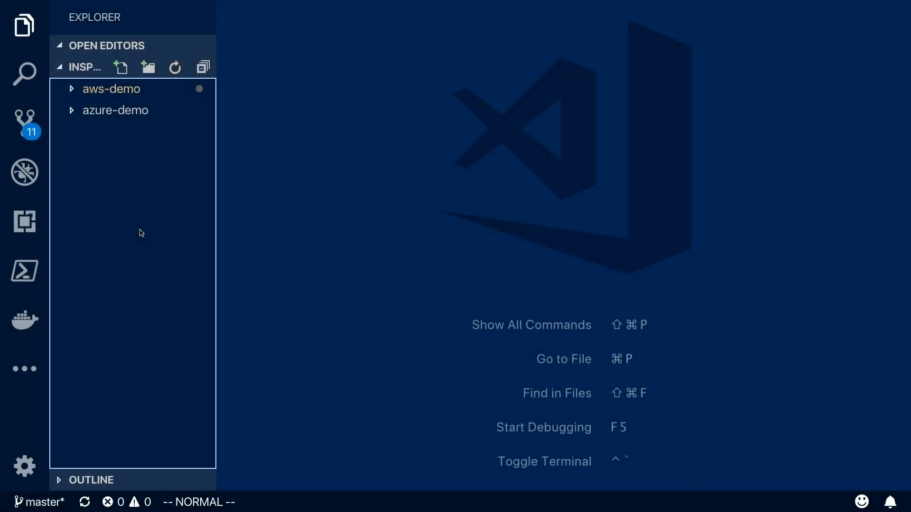
# - Expand azure-demo and open controls/default.rb, the bjc-demo resource group check
pyautogui.click(116, 110)
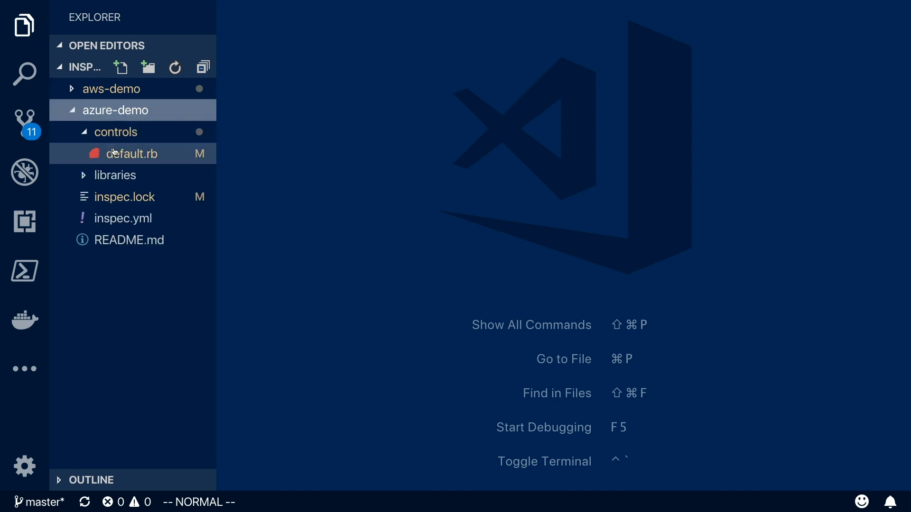
pyautogui.doubleClick(132, 154)
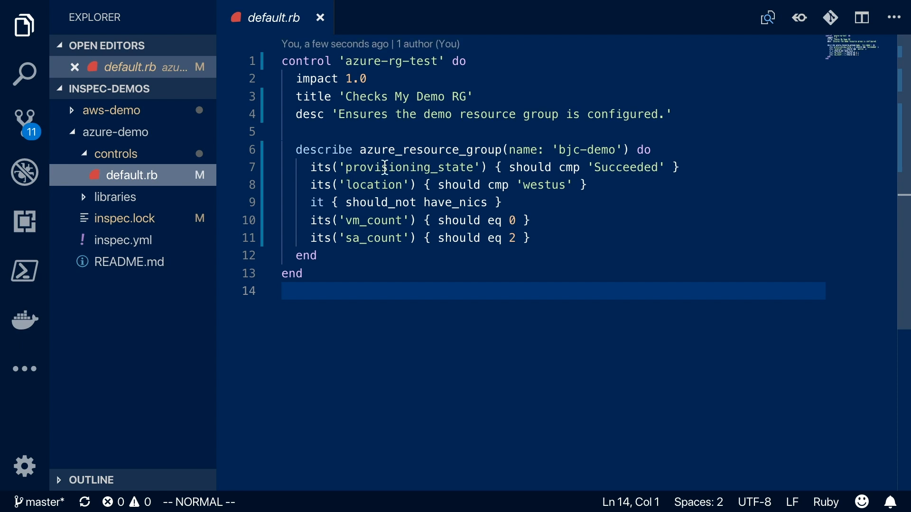
pyautogui.moveTo(479, 150)
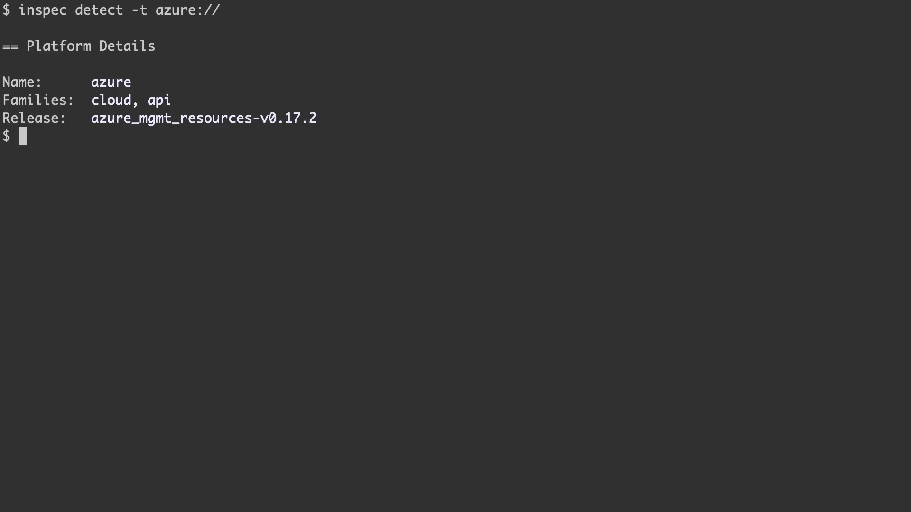
# - Run 'inspec exec azure-demo/ -t azure://' to scan Azure with the azure-demo profile
pyautogui.write('inspec exec azure-demo/ -t azure://')
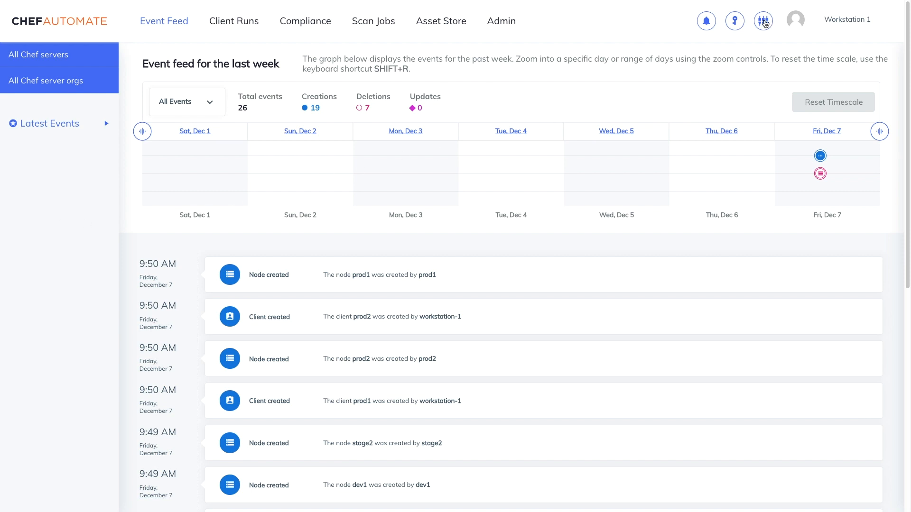
pyautogui.moveTo(763, 21)
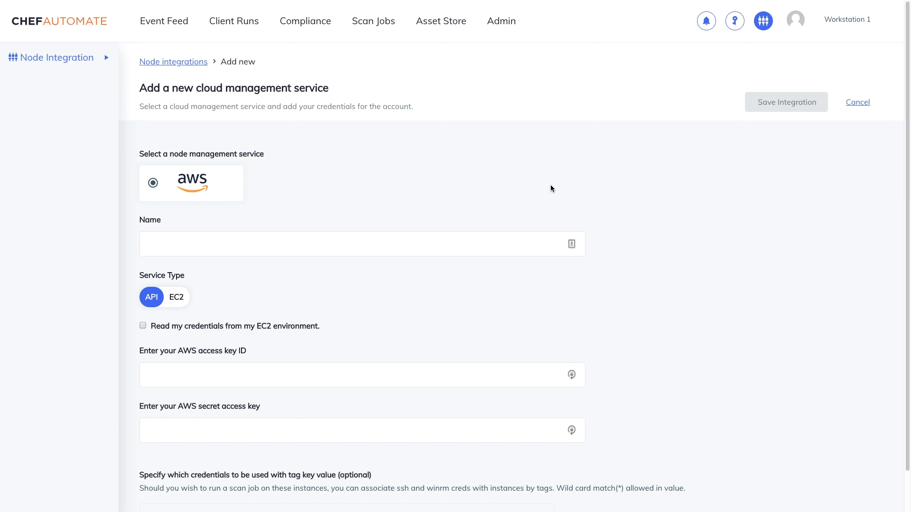
pyautogui.moveTo(389, 252)
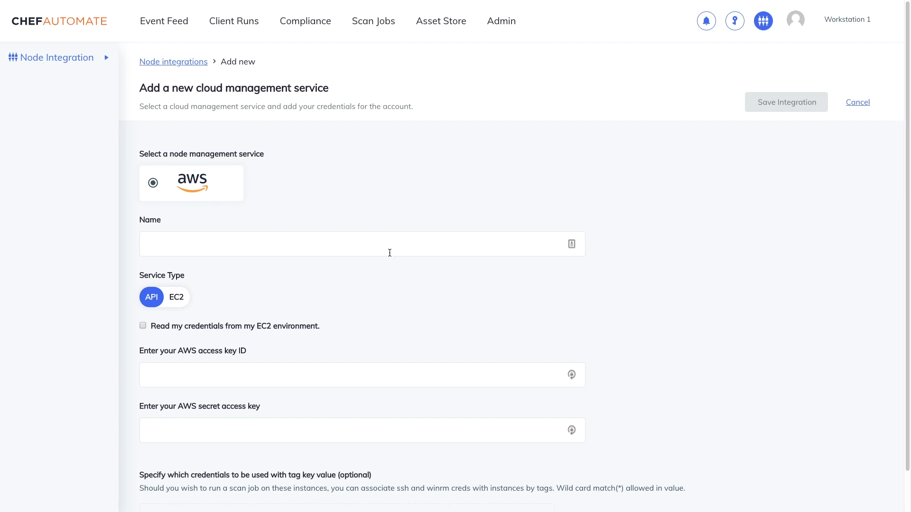
# - Name the AWS integration aws-api, use EC2-environment credentials, and save it
pyautogui.click(362, 244)
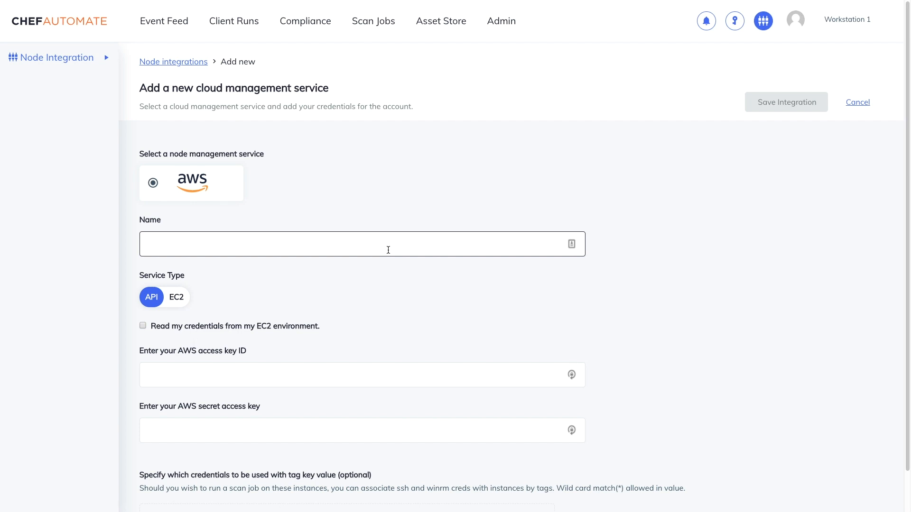
pyautogui.write('aws-api')
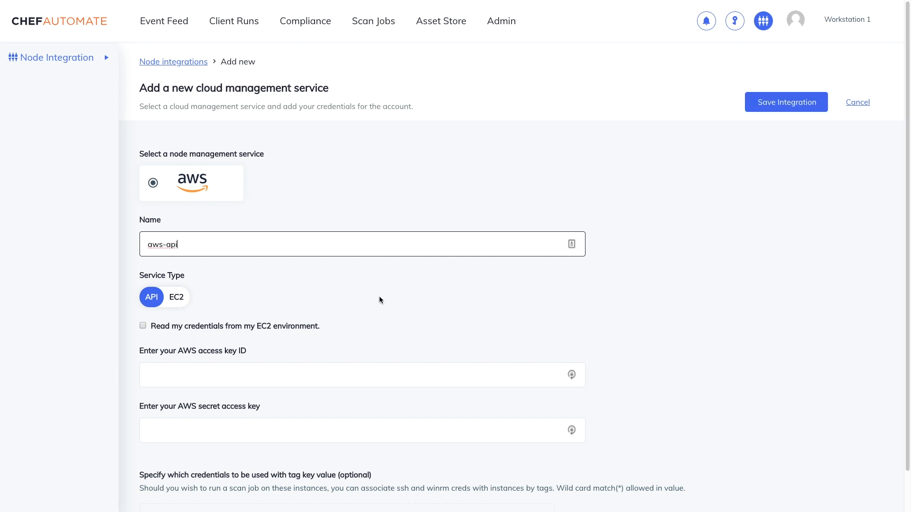
pyautogui.moveTo(214, 353)
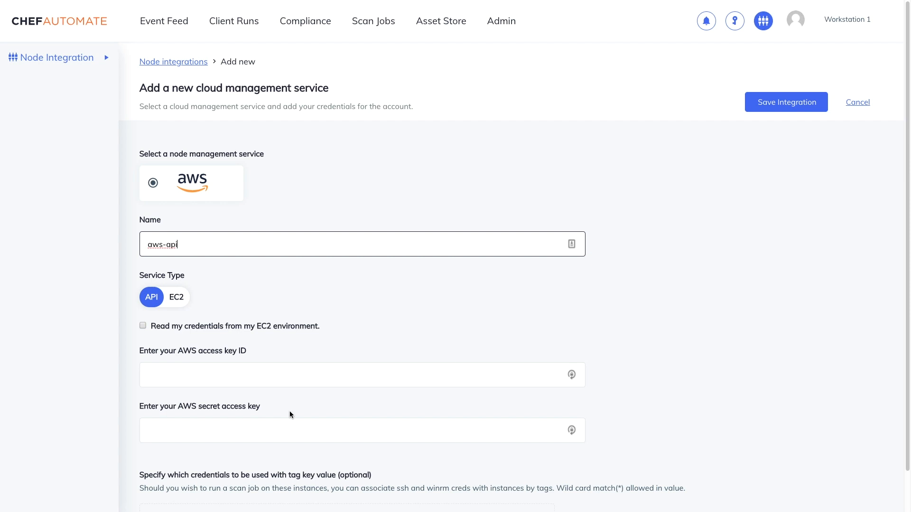
pyautogui.click(142, 326)
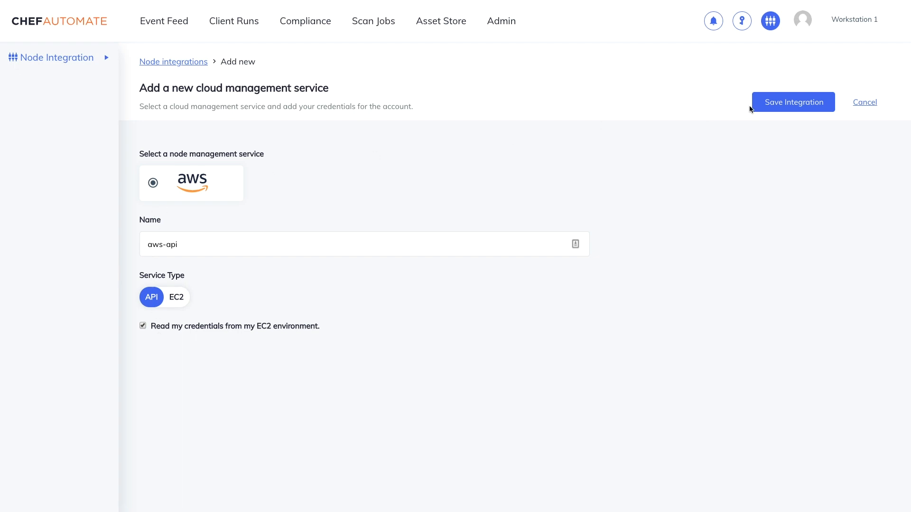
pyautogui.click(793, 101)
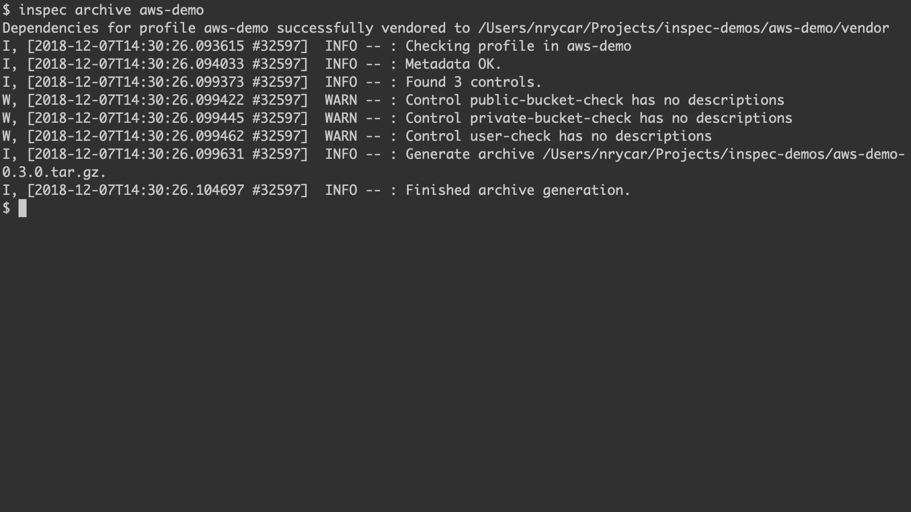
# - List the project directory with 'ls -al' to find the aws-demo-0.3.0.tar.gz archive
pyautogui.write('ls')
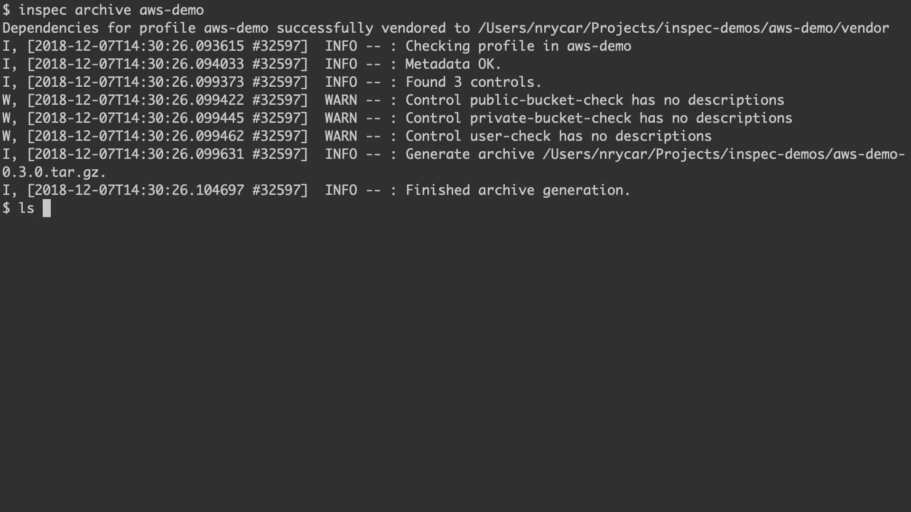
pyautogui.write('-al')
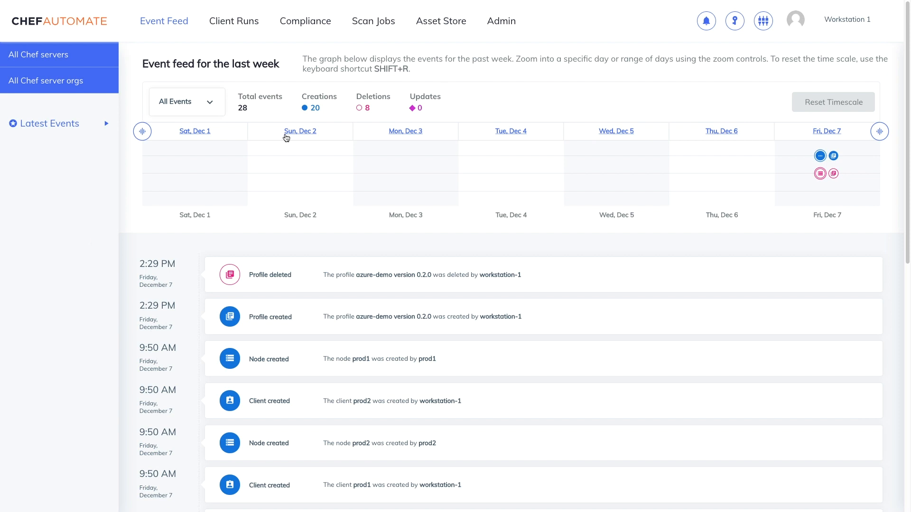
pyautogui.click(441, 21)
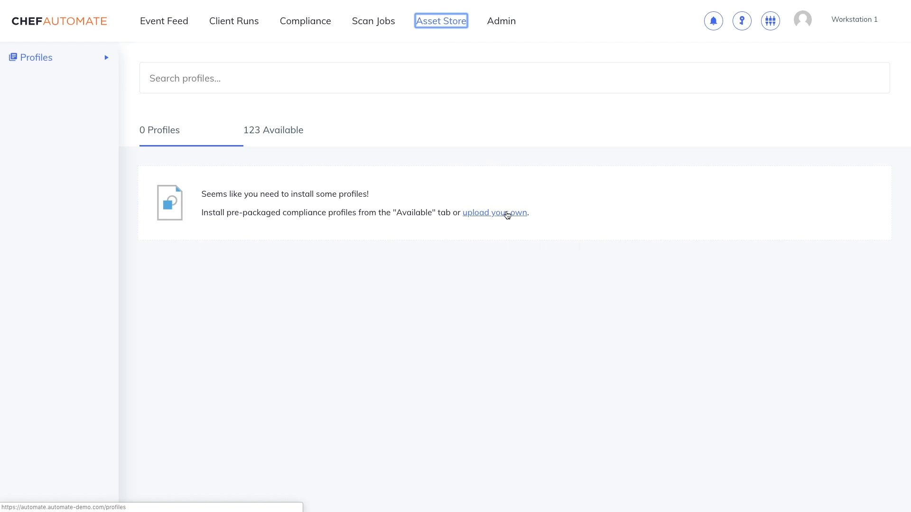
# - Upload aws-demo-0.3.0.tar.gz to the Asset Store as a custom profile
pyautogui.click(494, 213)
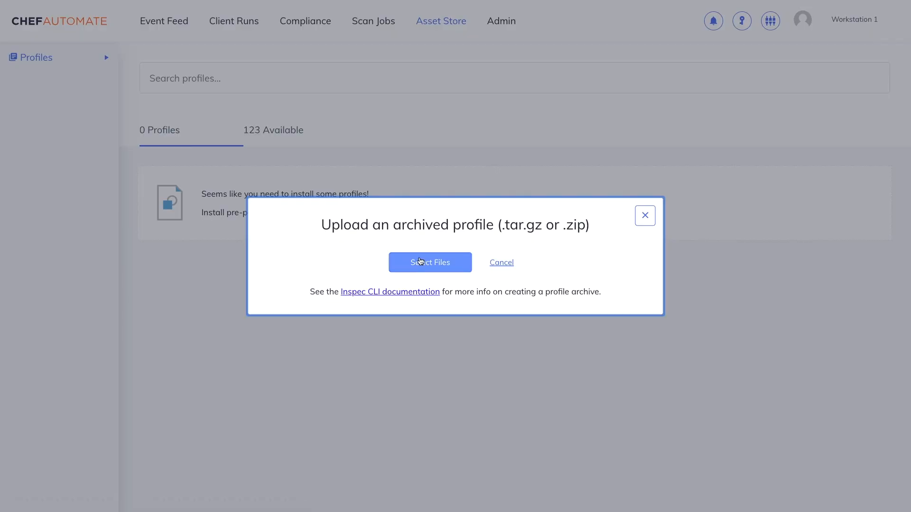
pyautogui.click(429, 262)
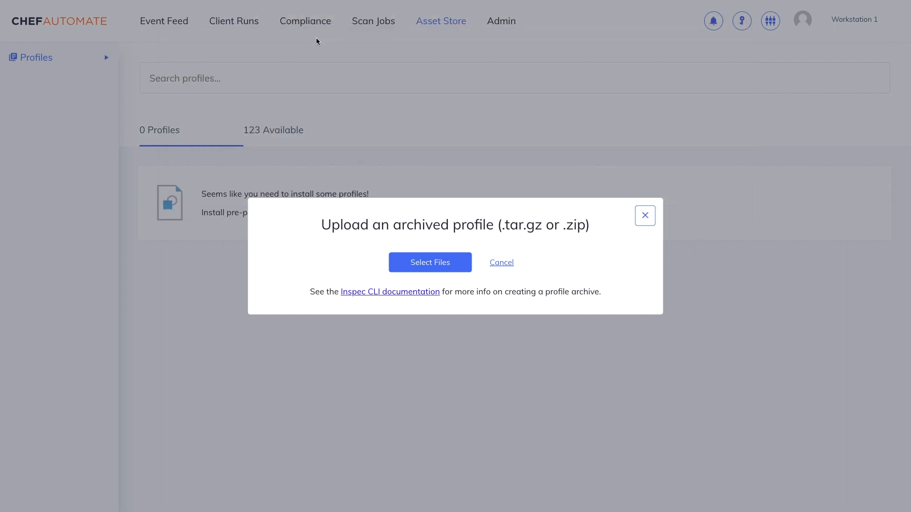
pyautogui.click(430, 262)
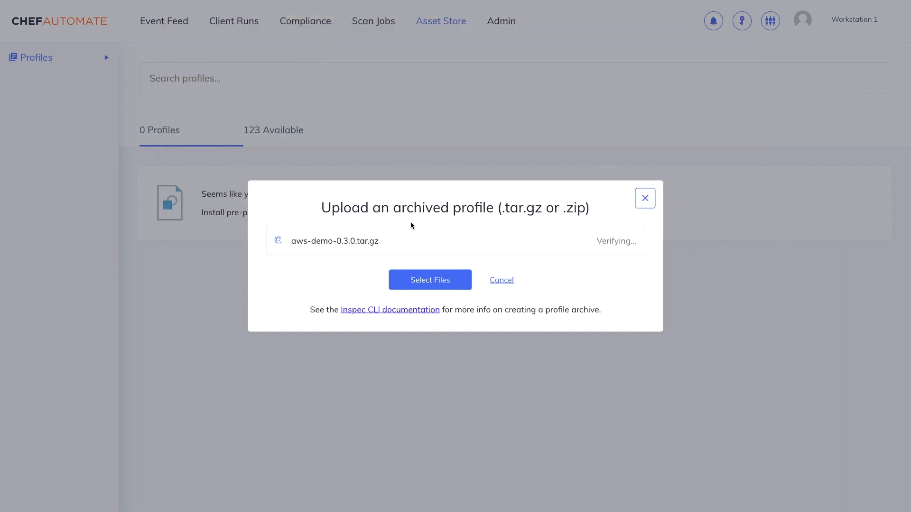
pyautogui.click(644, 198)
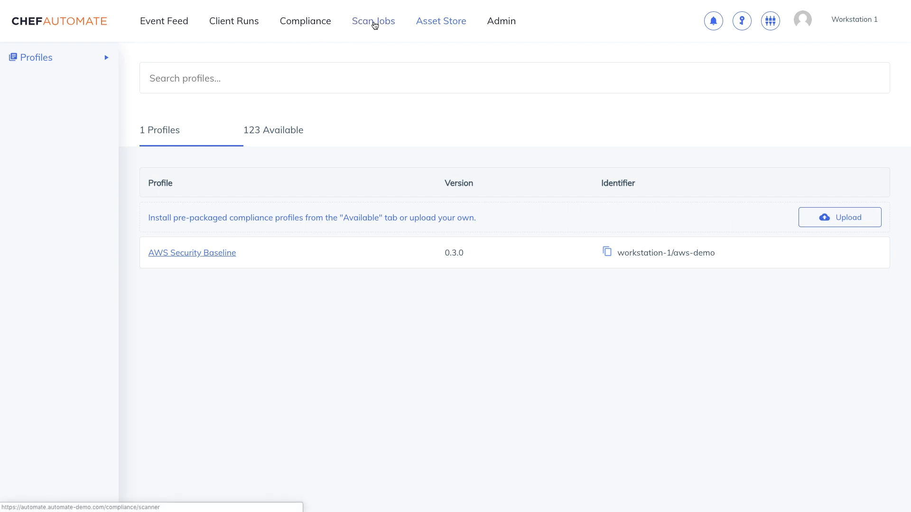
# - Create a scan job on aws-api with a rule including only the us-west-2 region
pyautogui.click(374, 21)
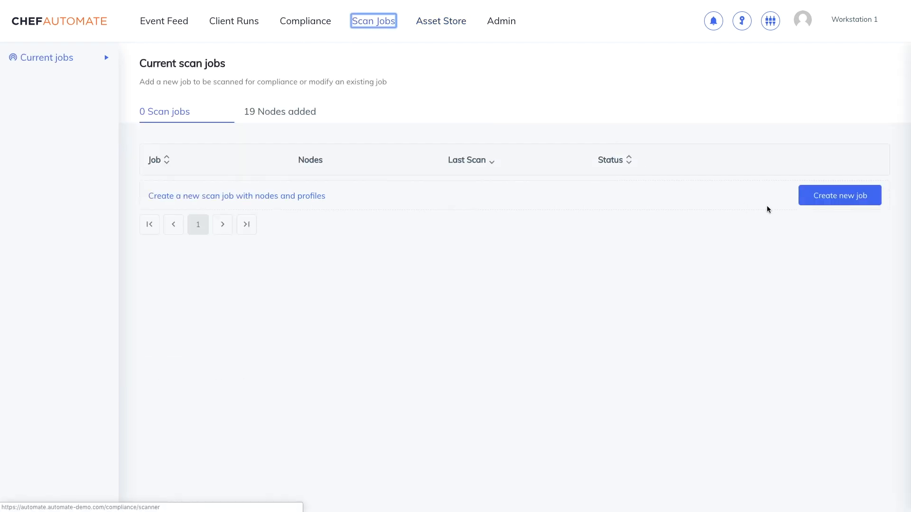
pyautogui.click(838, 195)
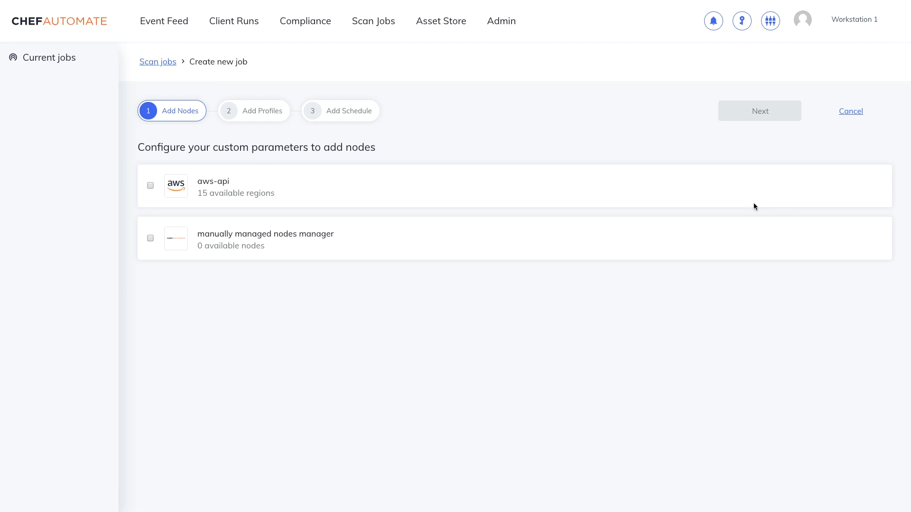
pyautogui.click(150, 186)
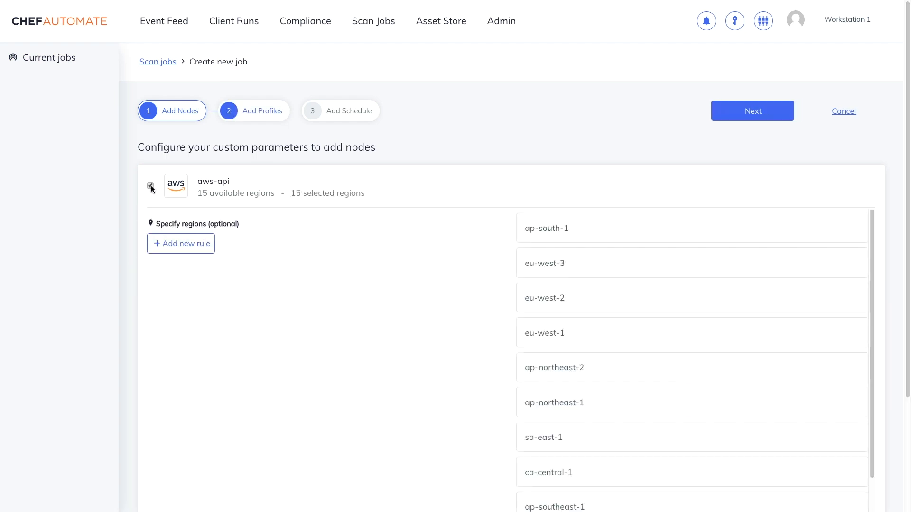
pyautogui.click(181, 244)
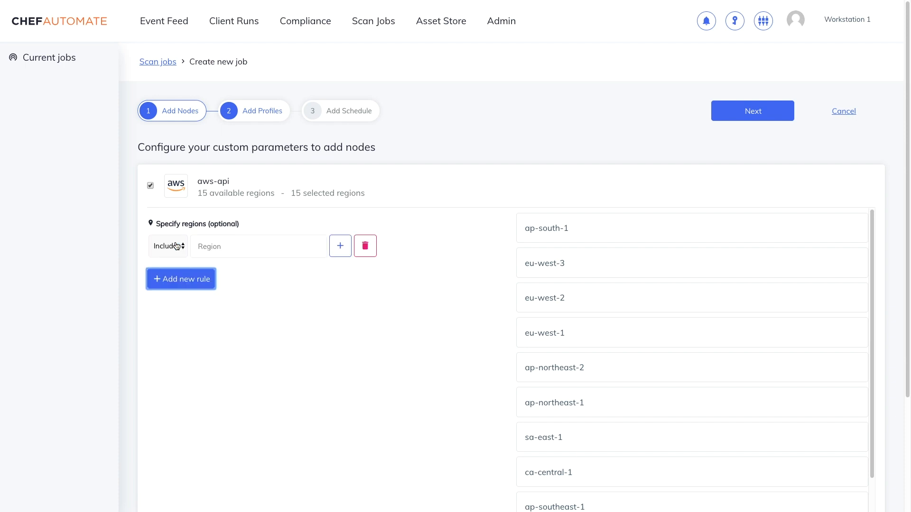
pyautogui.click(256, 246)
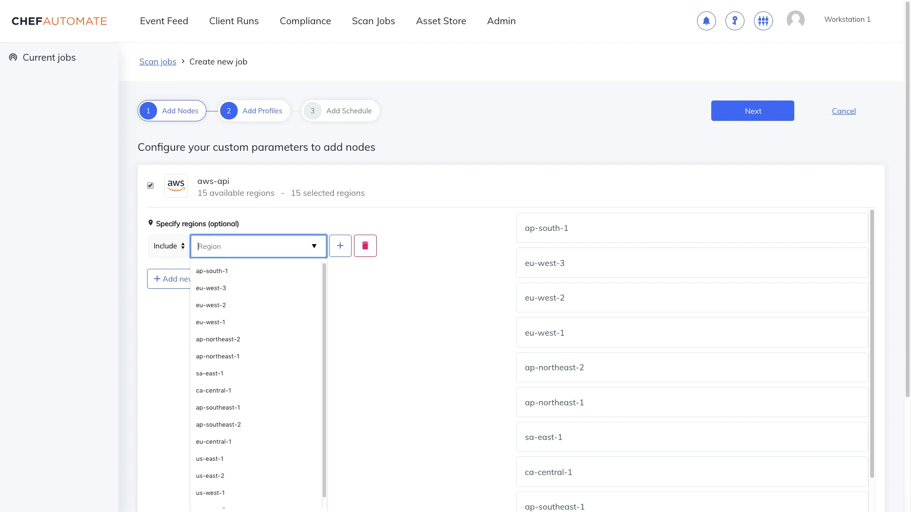
pyautogui.write('us')
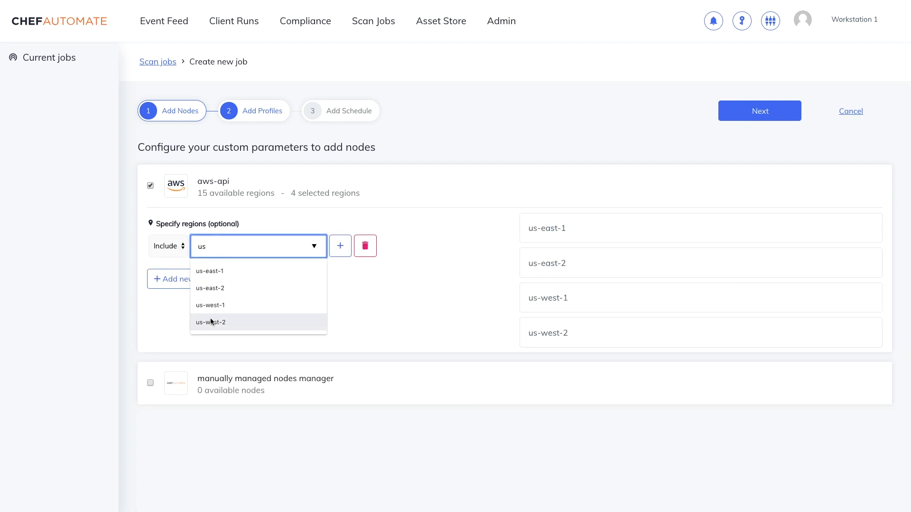
pyautogui.click(210, 322)
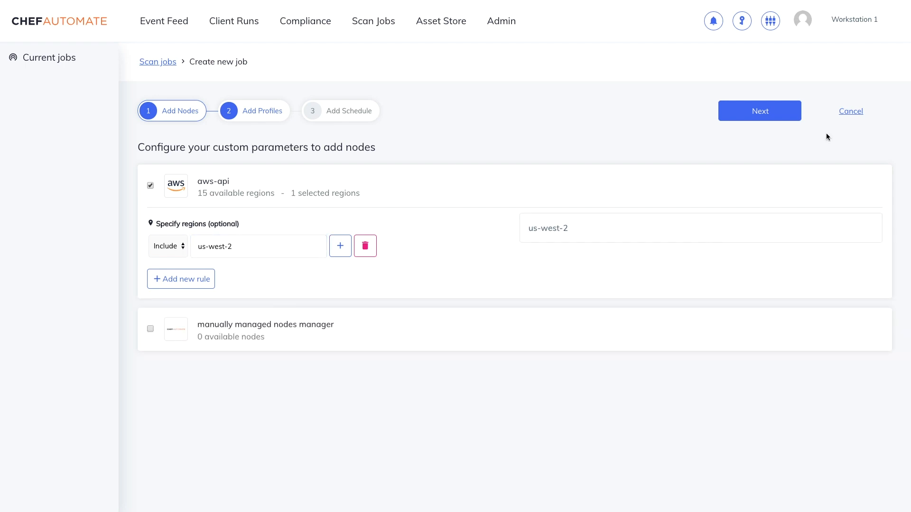
# - Select the AWS Security Baseline profile for the scan job
pyautogui.click(759, 111)
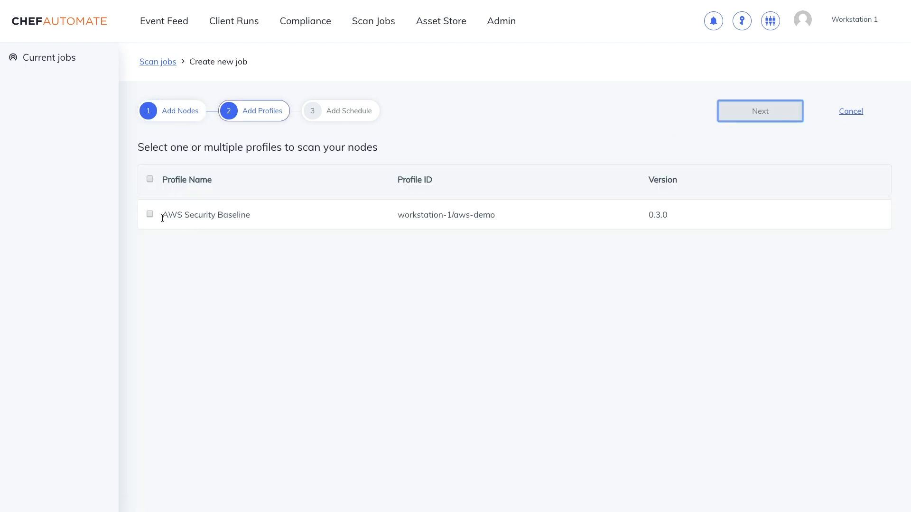
pyautogui.click(150, 215)
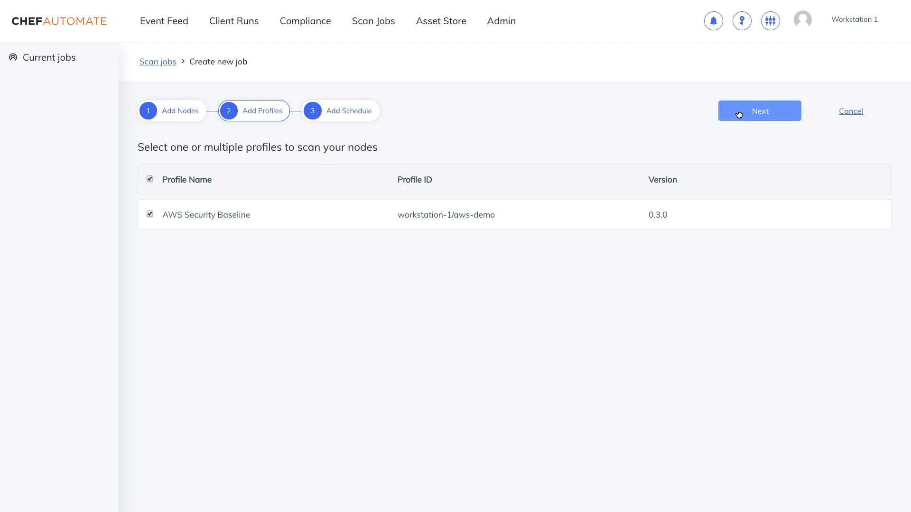
pyautogui.click(759, 111)
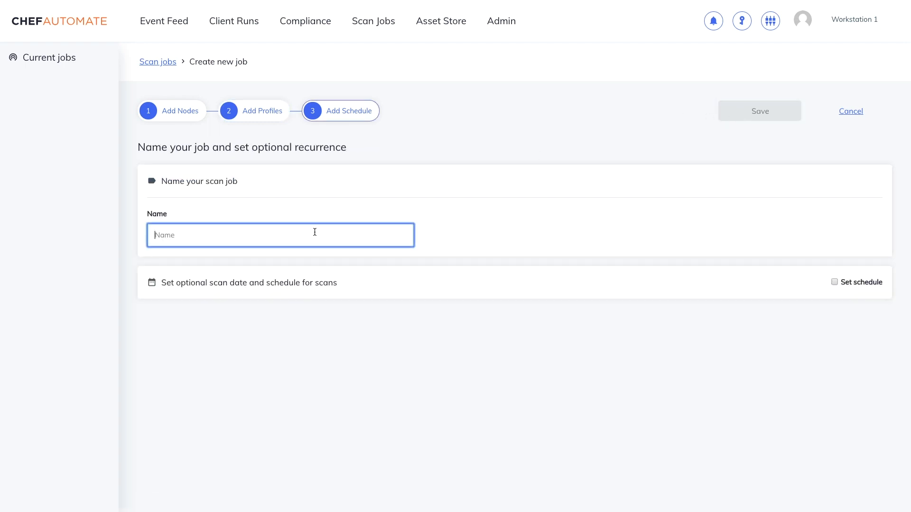
# - Name the job aws-scan, leave it unscheduled, and save it so it runs
pyautogui.write('aws-sc')
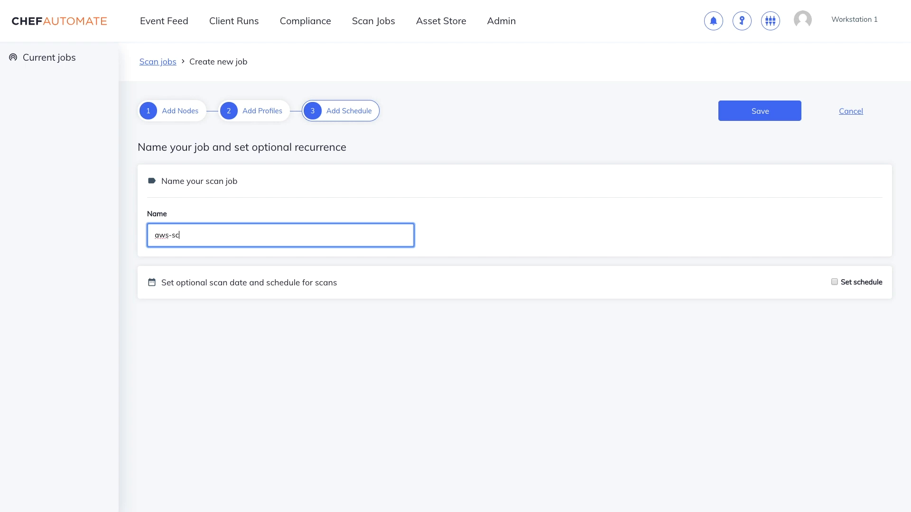
pyautogui.click(834, 282)
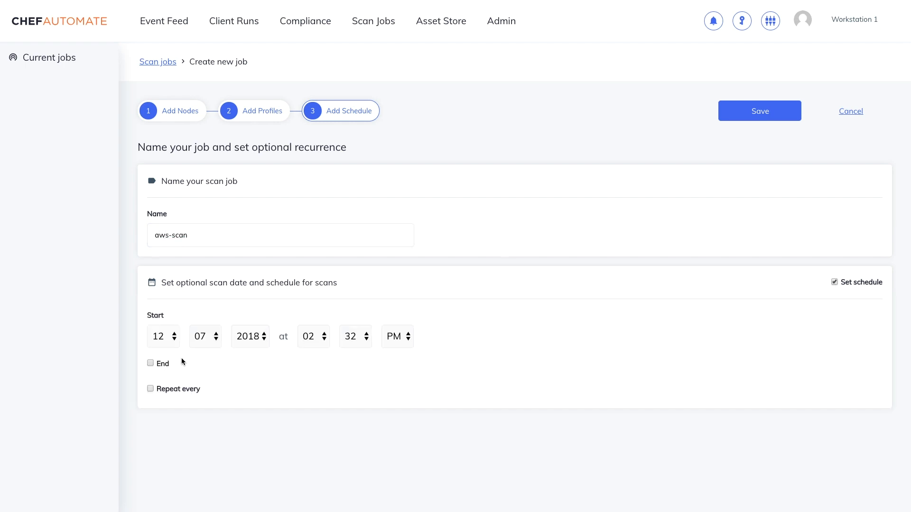
pyautogui.moveTo(183, 348)
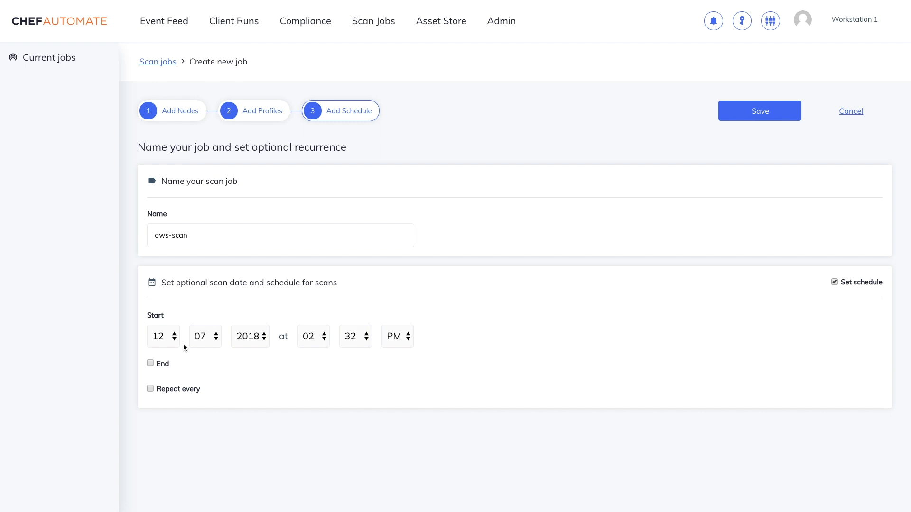
pyautogui.moveTo(660, 275)
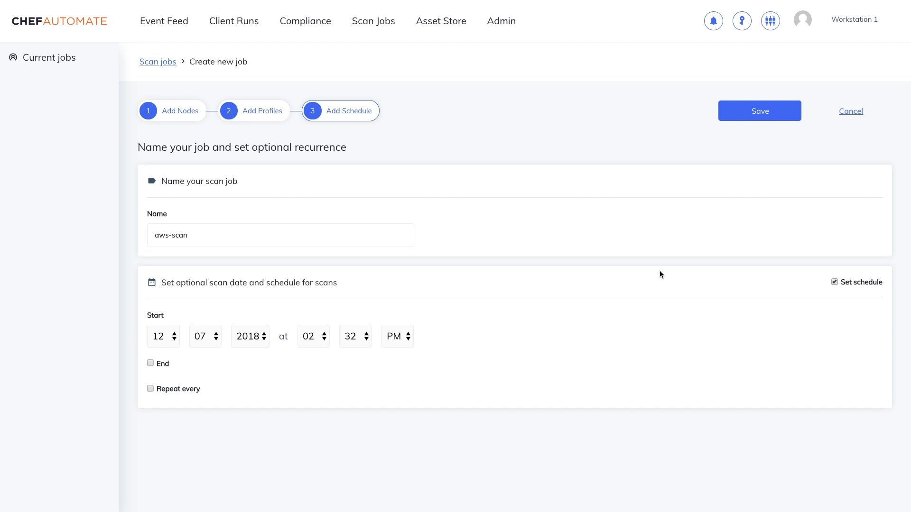
pyautogui.click(834, 282)
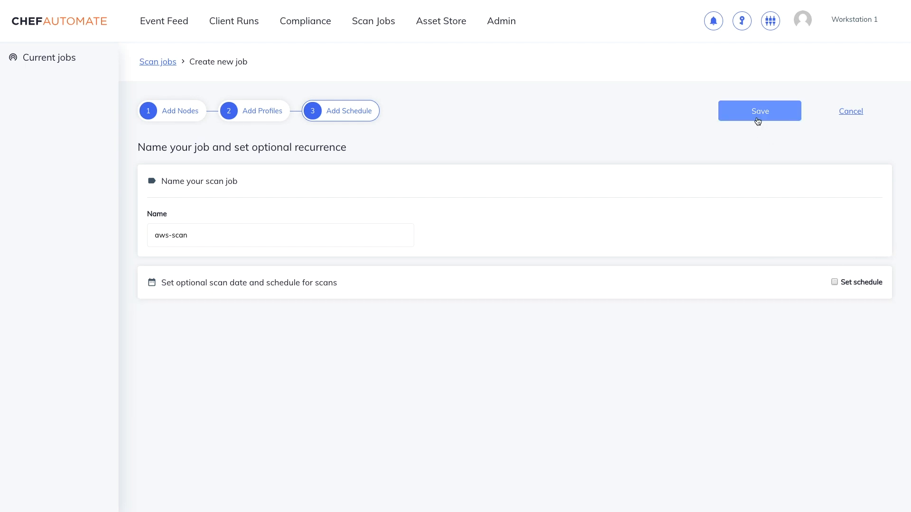
pyautogui.click(758, 111)
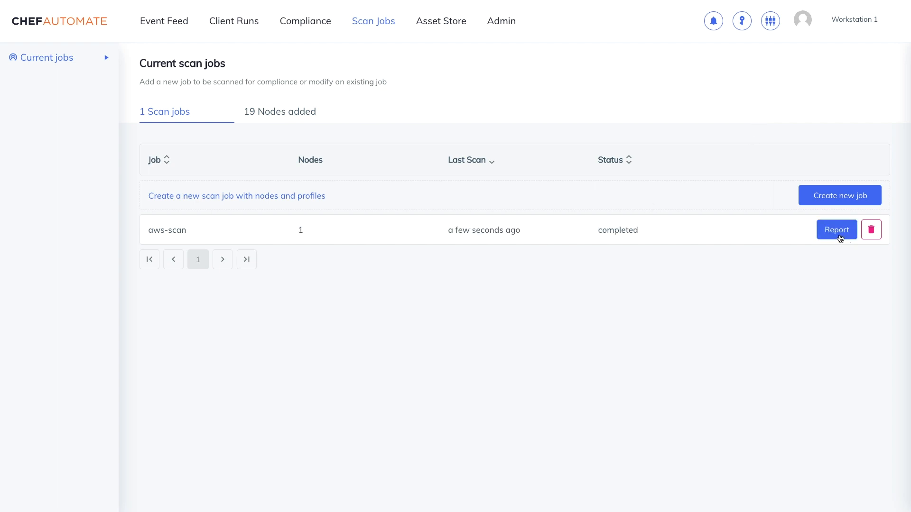
# - Open the aws-scan report's node list and view chef-sa-group:us-west-2's three passing controls
pyautogui.click(836, 229)
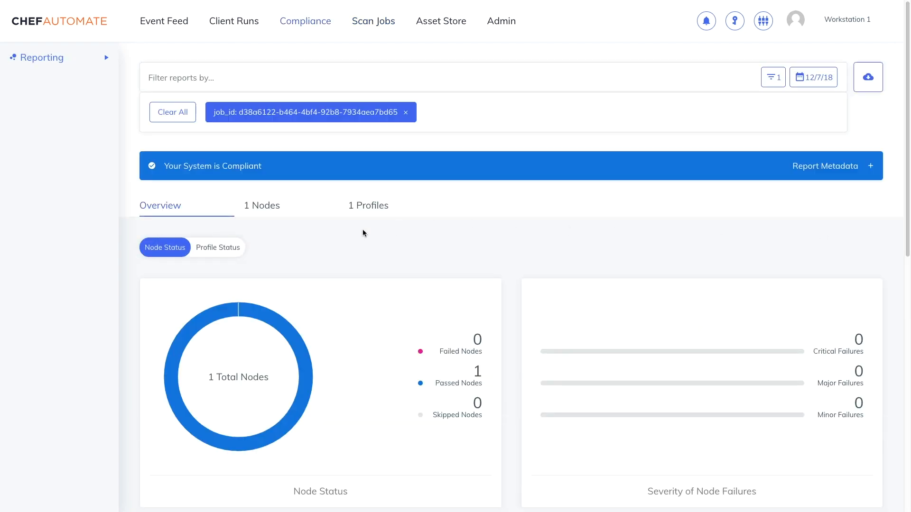
pyautogui.click(262, 205)
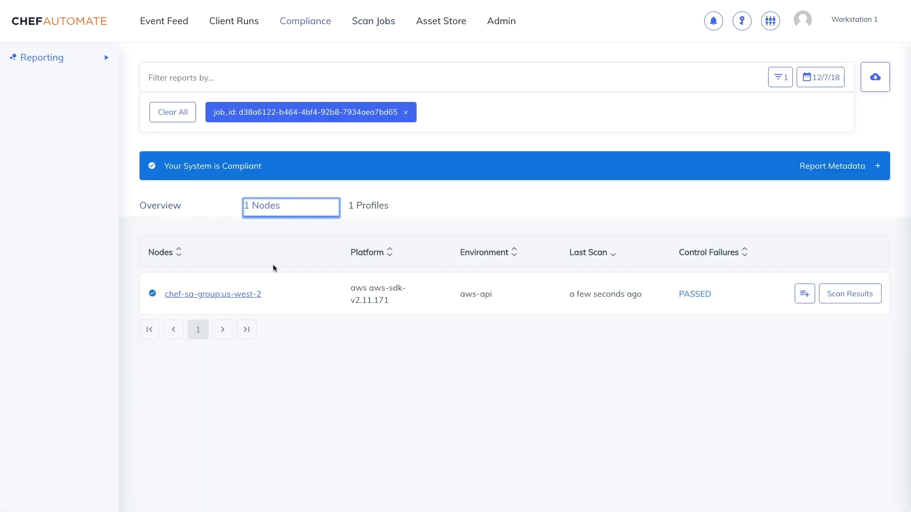
pyautogui.click(213, 294)
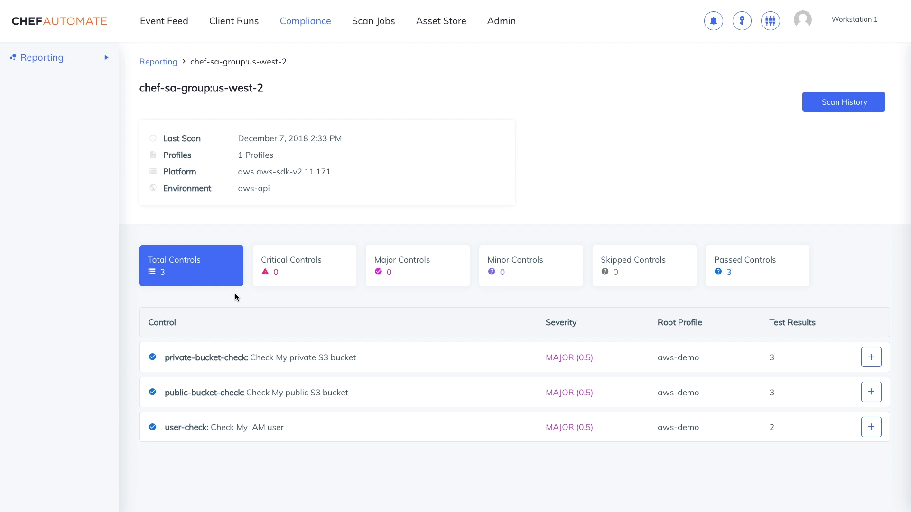
pyautogui.moveTo(304, 386)
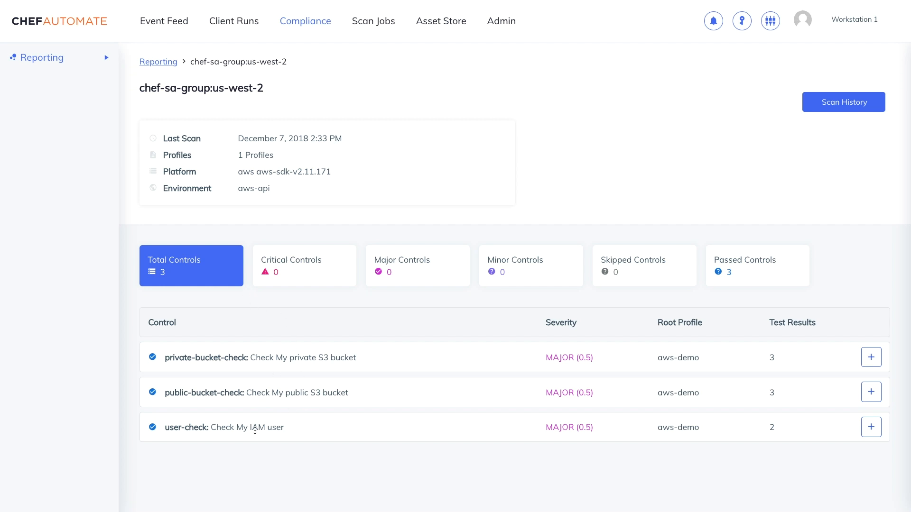
pyautogui.moveTo(405, 367)
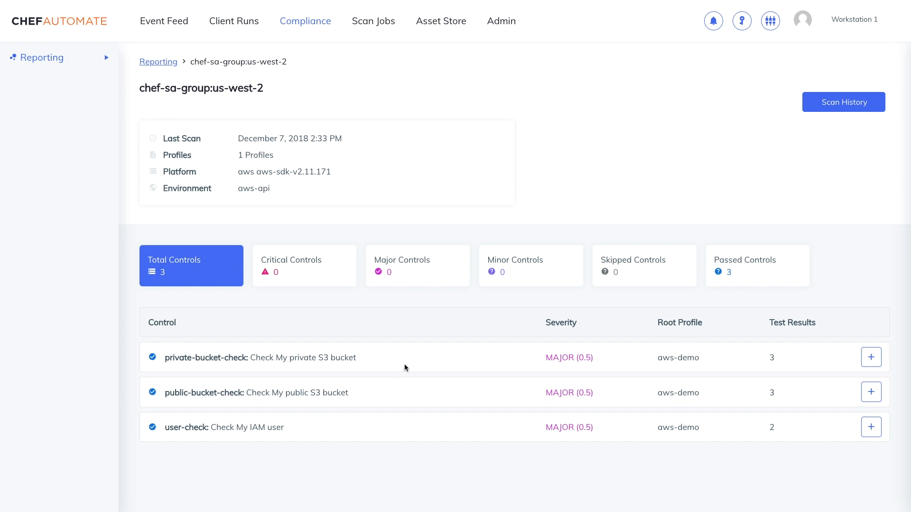